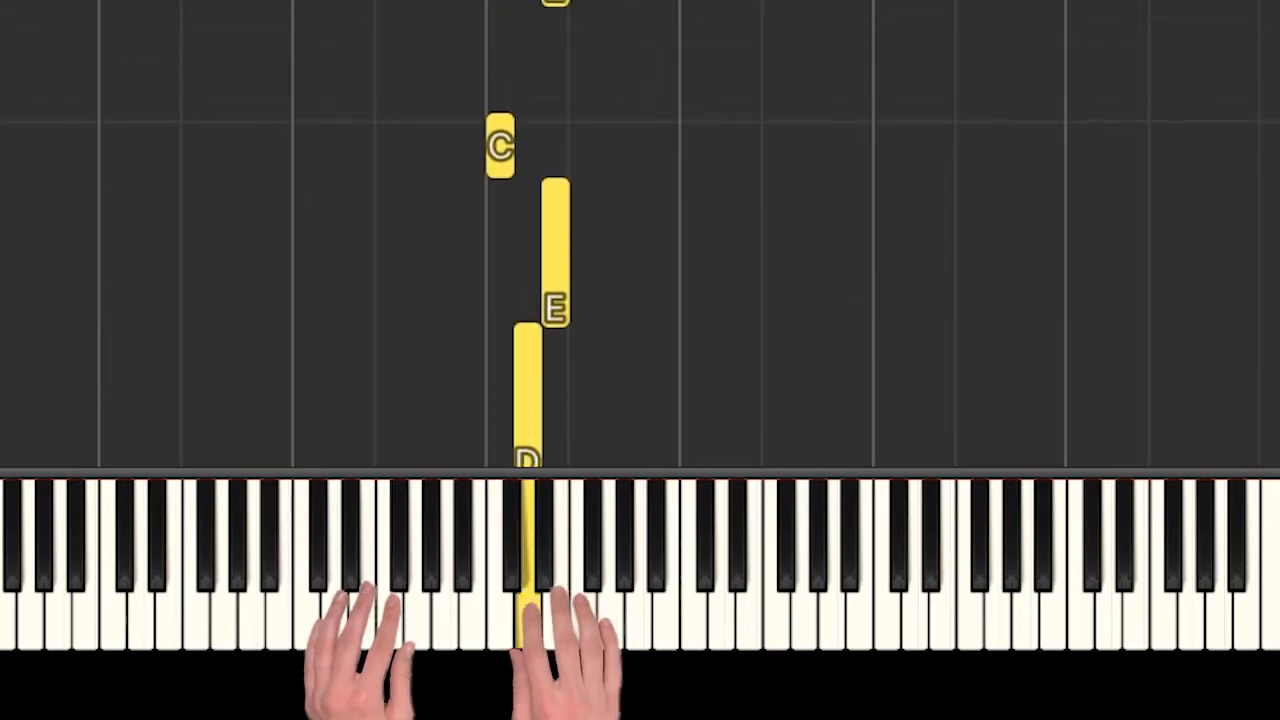
pyautogui.scroll(-3)
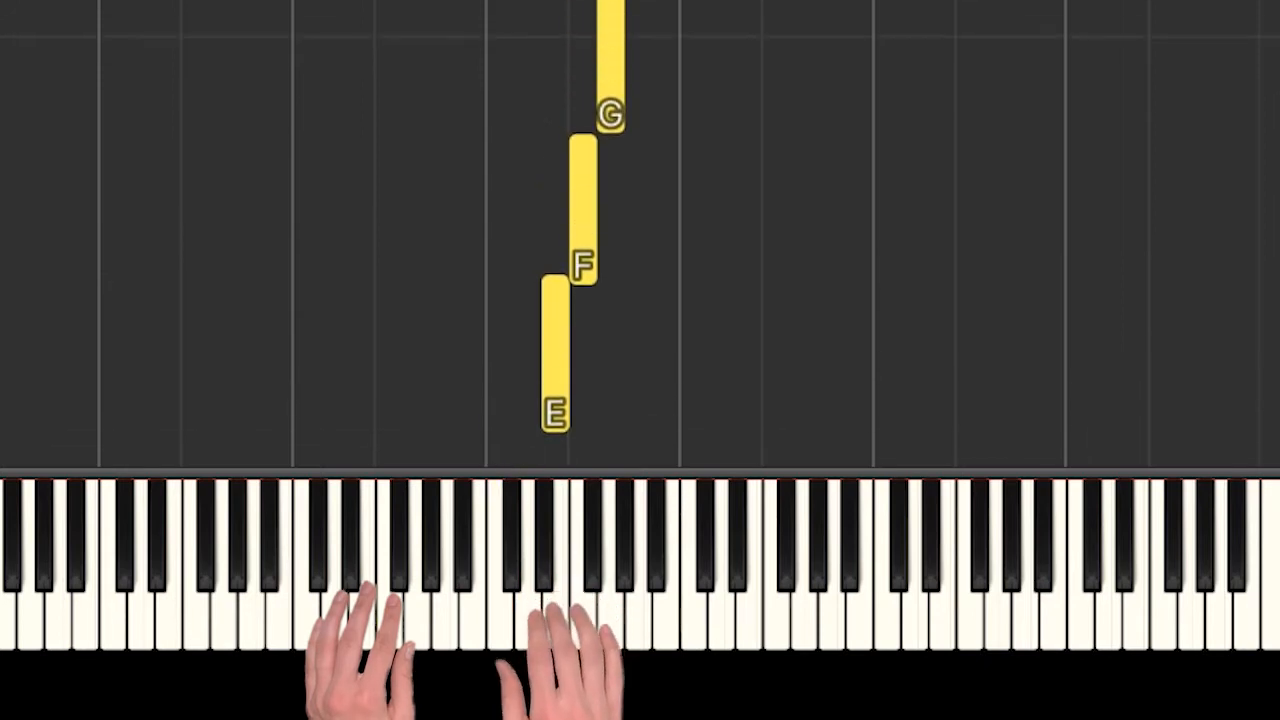